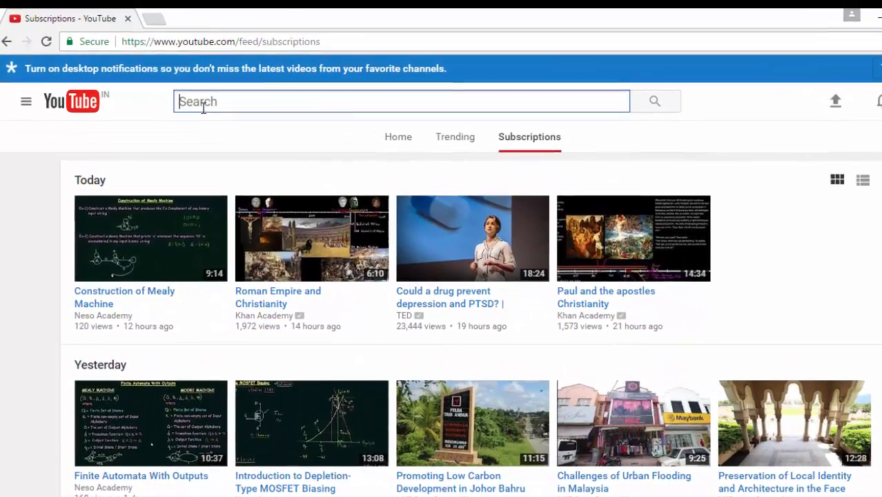
- Search YouTube for 'mr gear' using the suggestion after typing 'Mr'
text(M)
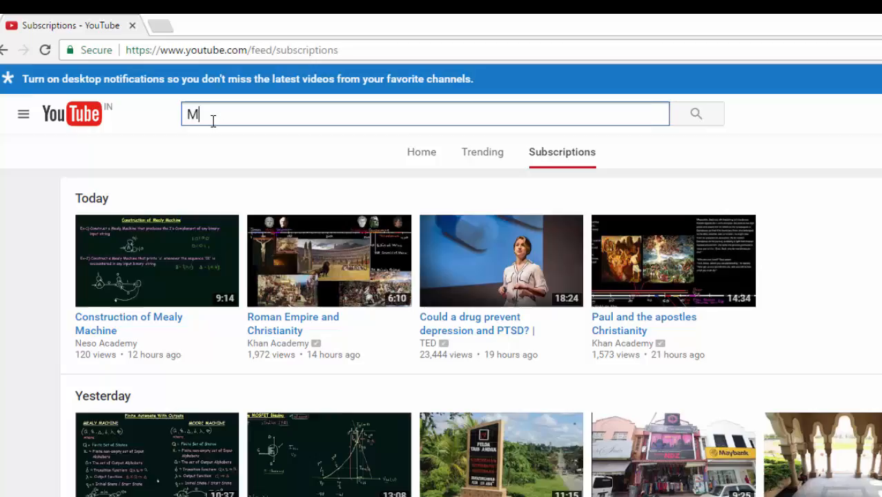
text(r)
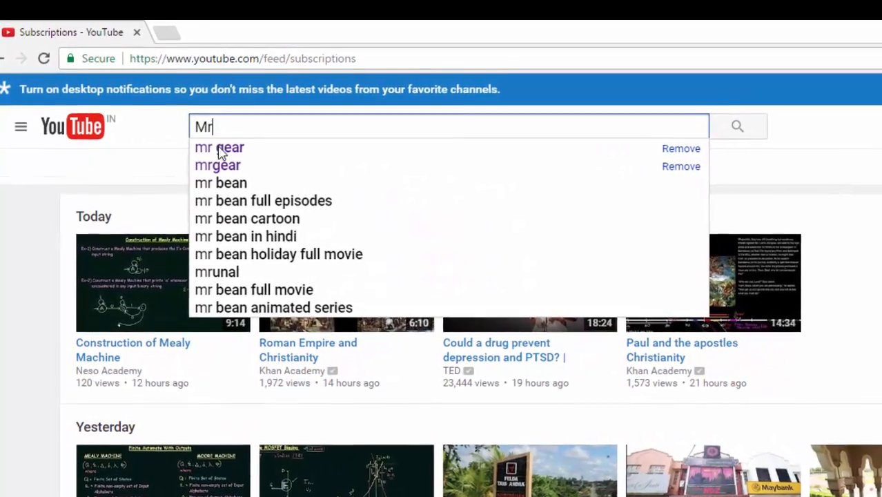
click(218, 147)
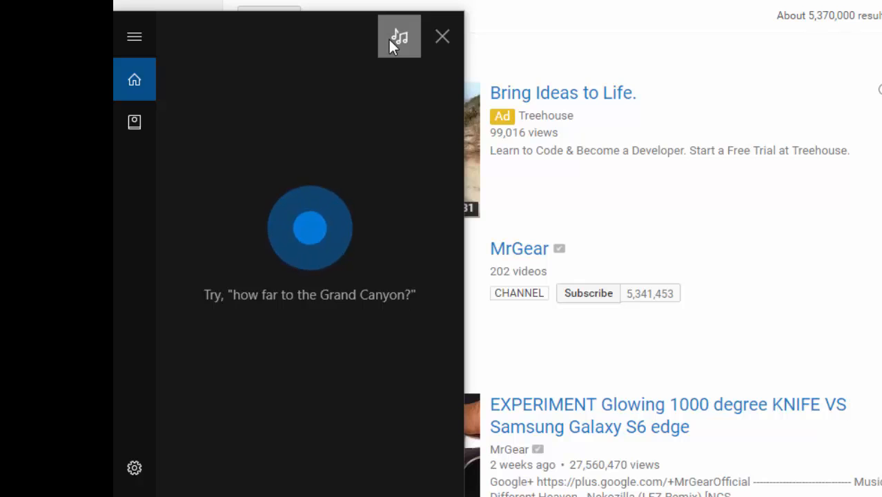
- Have Cortana listen for the playing song, then open the MrGear channel
click(399, 36)
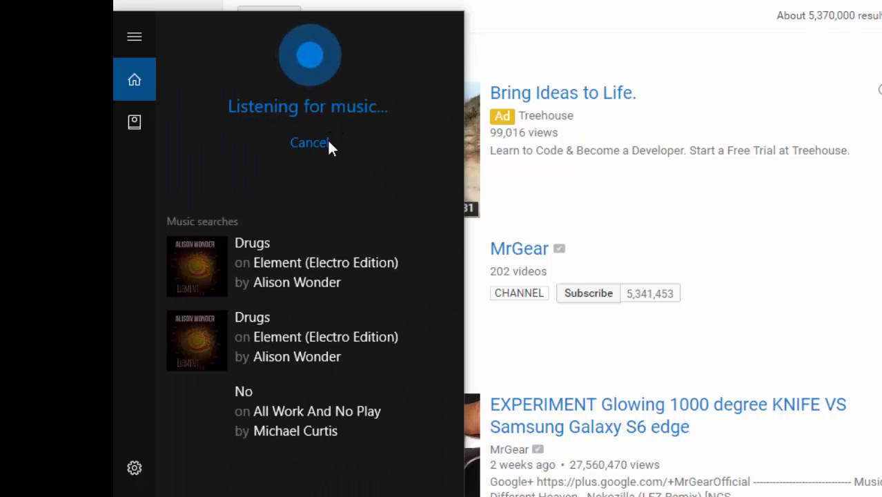
mouse_move(421, 130)
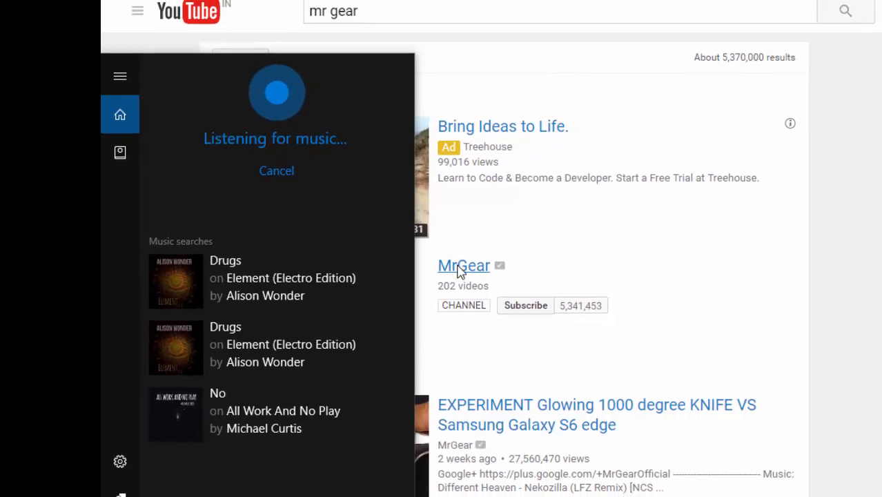
click(463, 265)
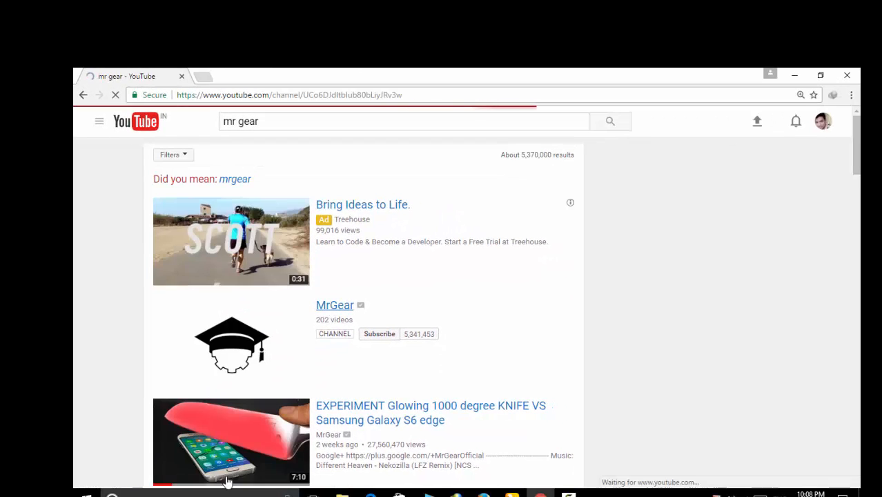
- Play MrGear's lock-opening video until Cortana identifies 'Drugs' by Alison Wonder, then pause
click(334, 305)
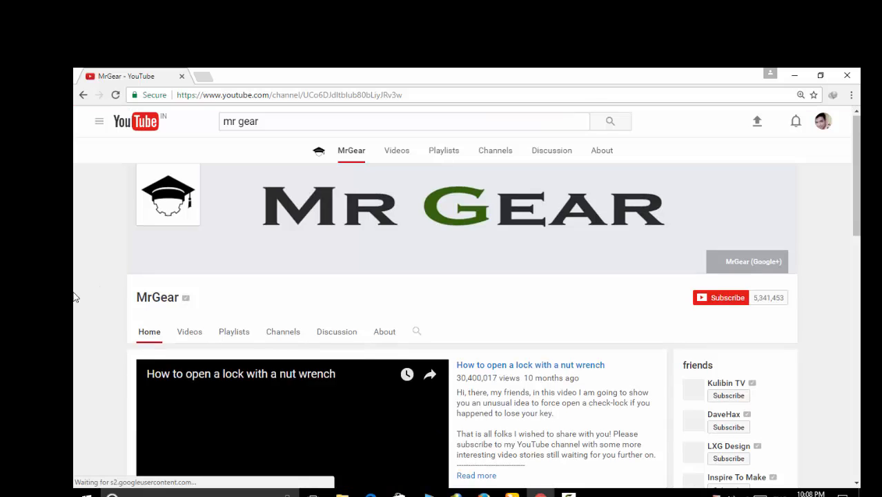
click(290, 421)
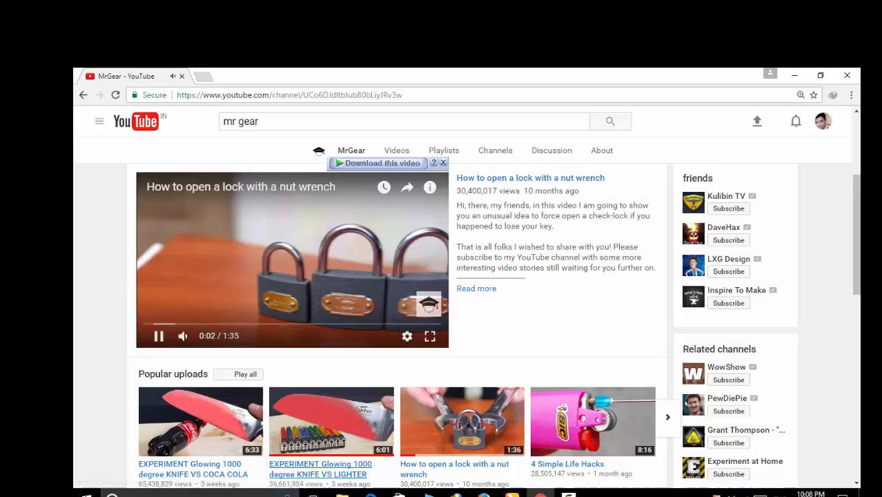
click(112, 495)
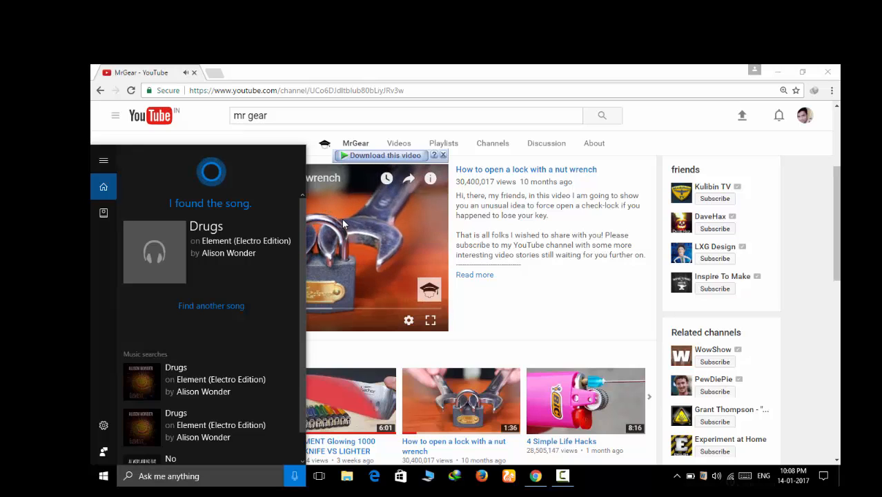
click(345, 224)
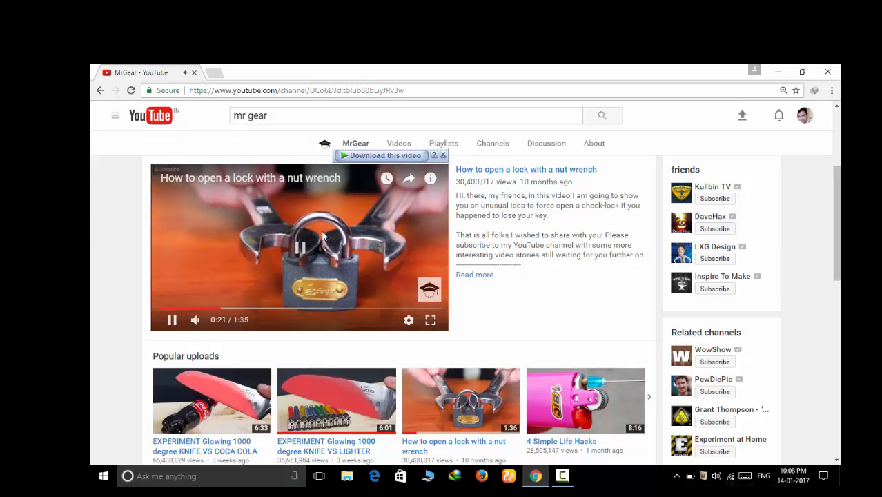
- Play the '8 Simple Life Hacks' video from MrGear's Videos tab
scroll(down, 3)
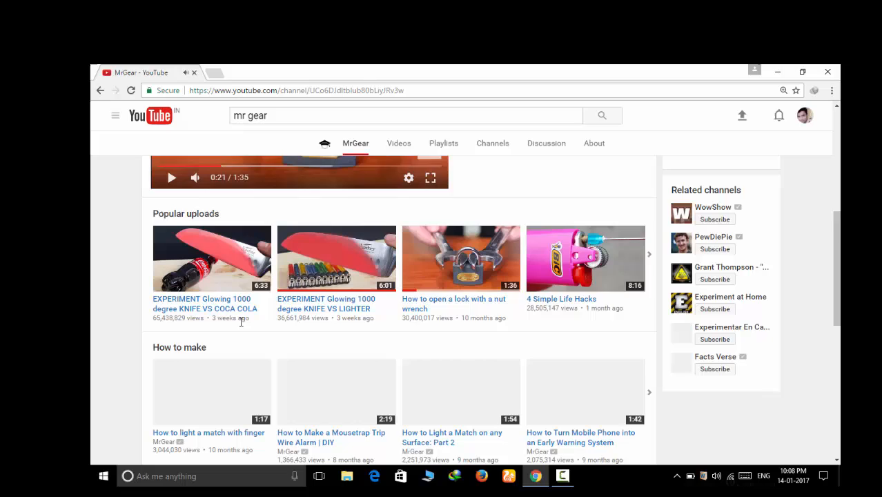
scroll(up, 3)
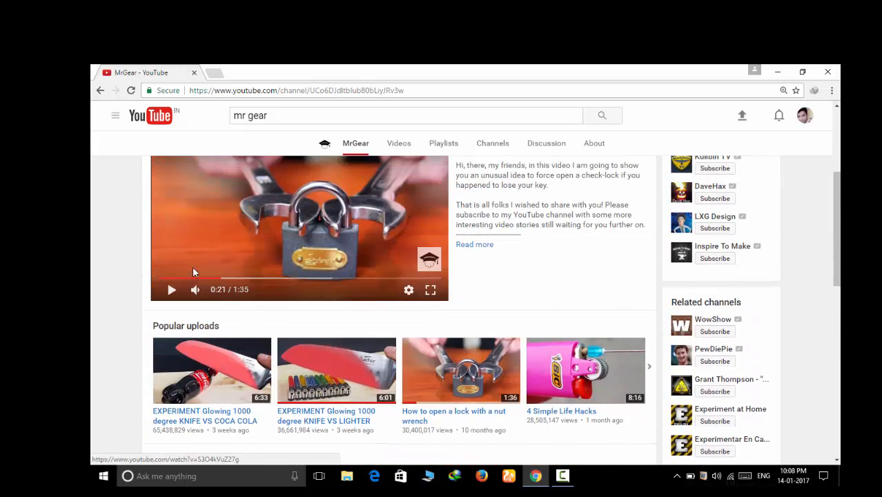
scroll(up, 3)
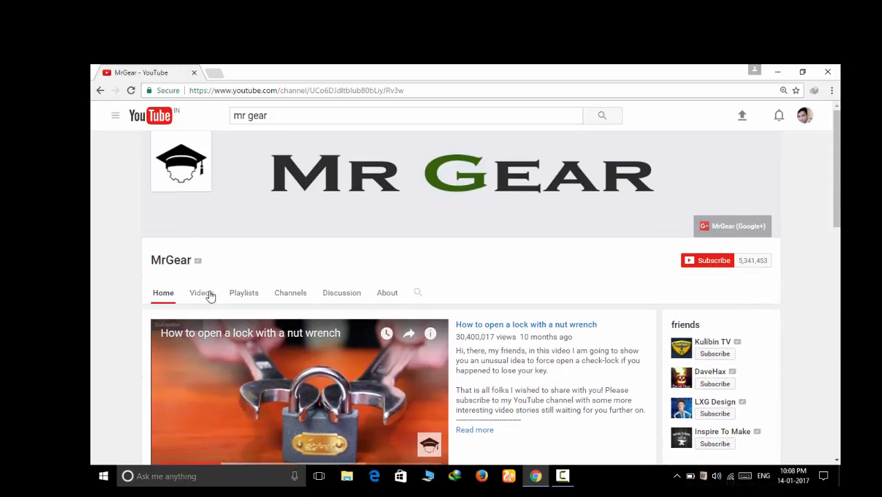
click(201, 292)
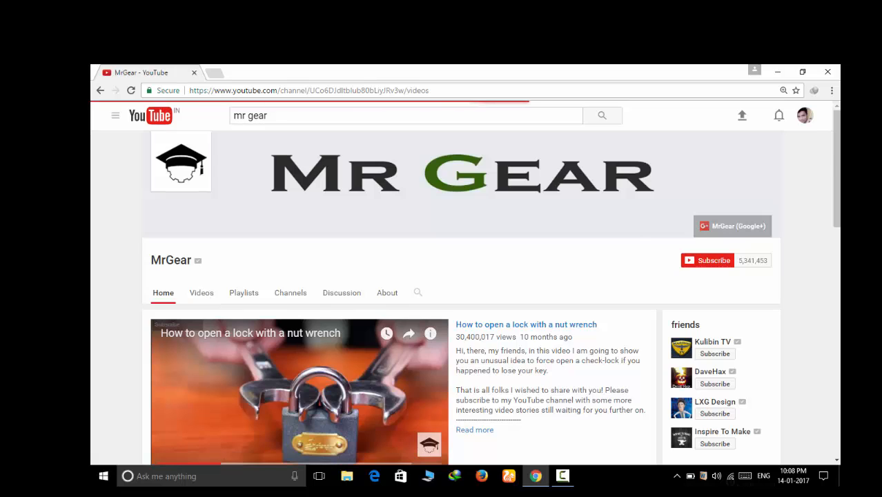
click(201, 292)
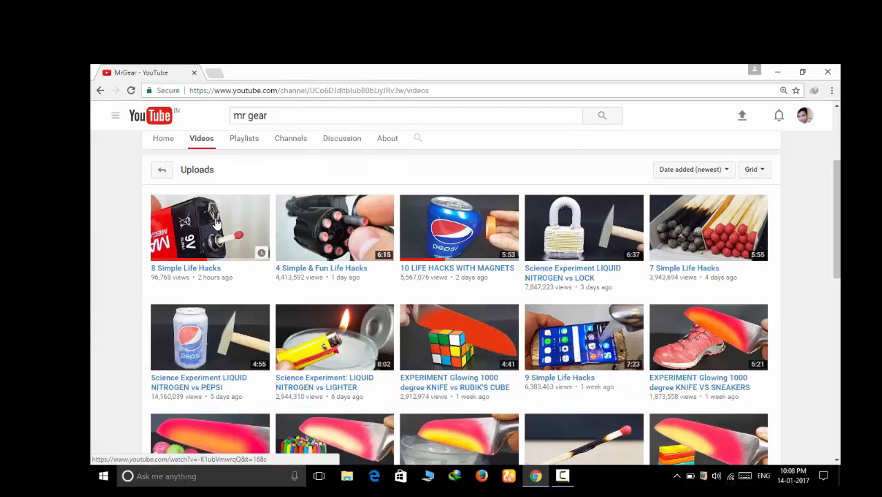
click(209, 228)
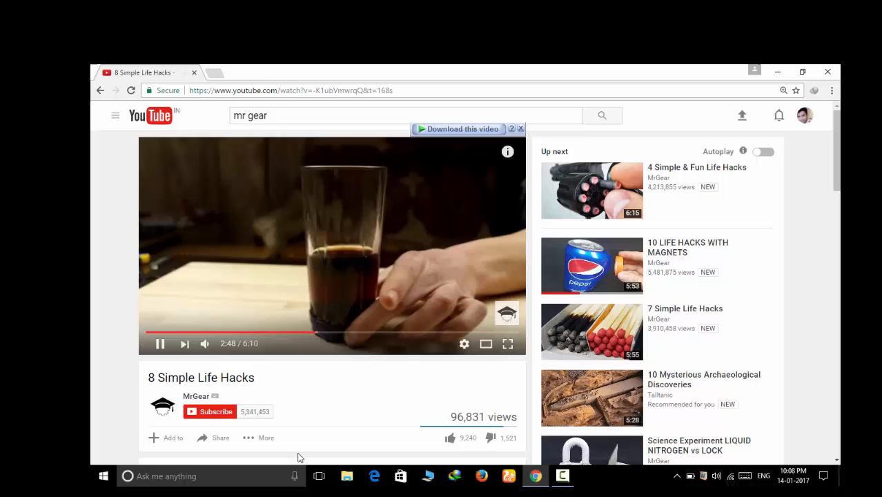
click(115, 115)
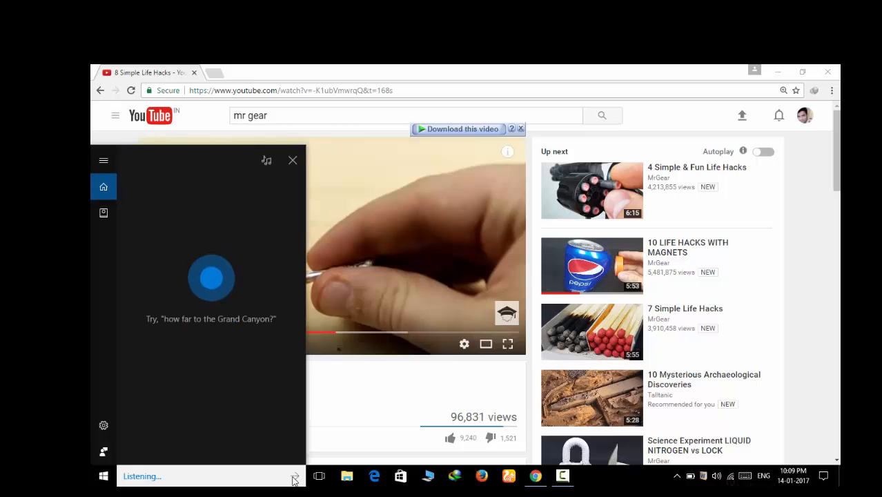
mouse_move(257, 143)
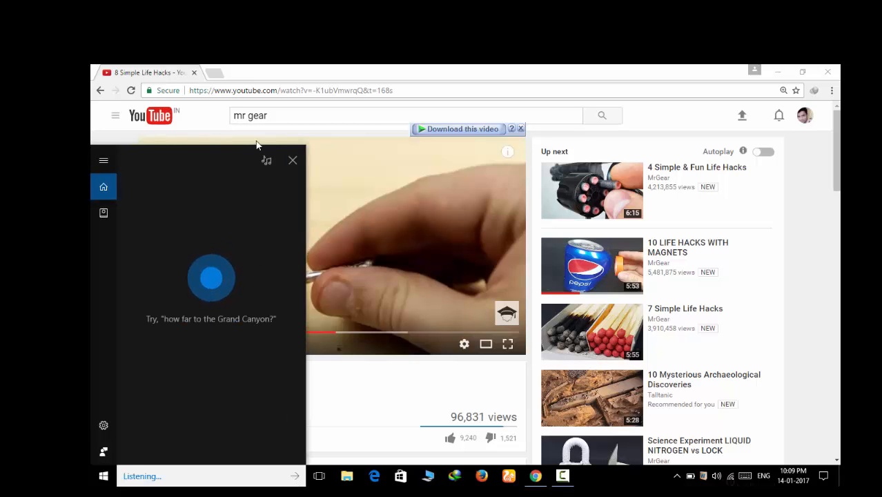
- Have Cortana listen to identify the Life Hacks video's background music
click(266, 160)
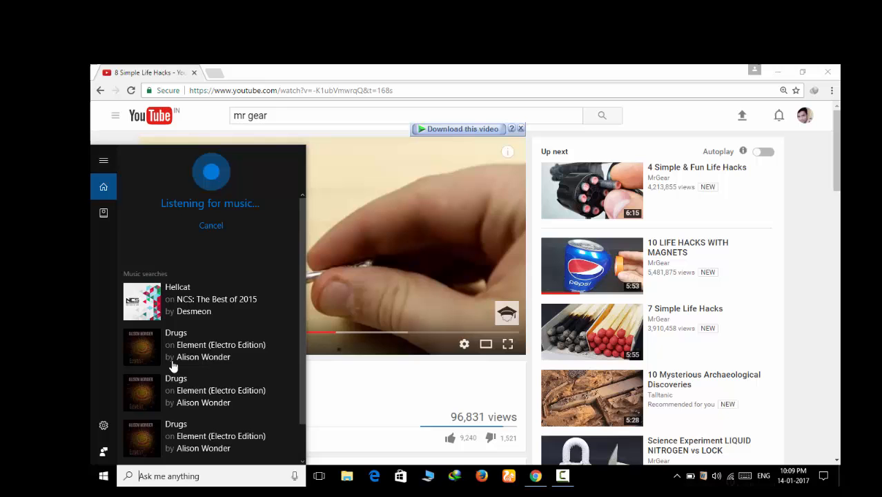
mouse_move(319, 138)
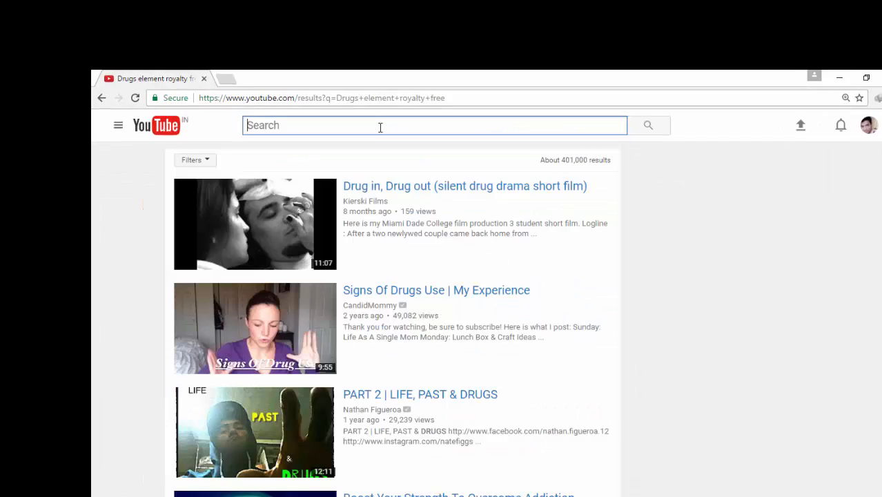
- Search 'royalty free background music' and open TeknoAXE's Royalty Free Background Music playlist
text(roy)
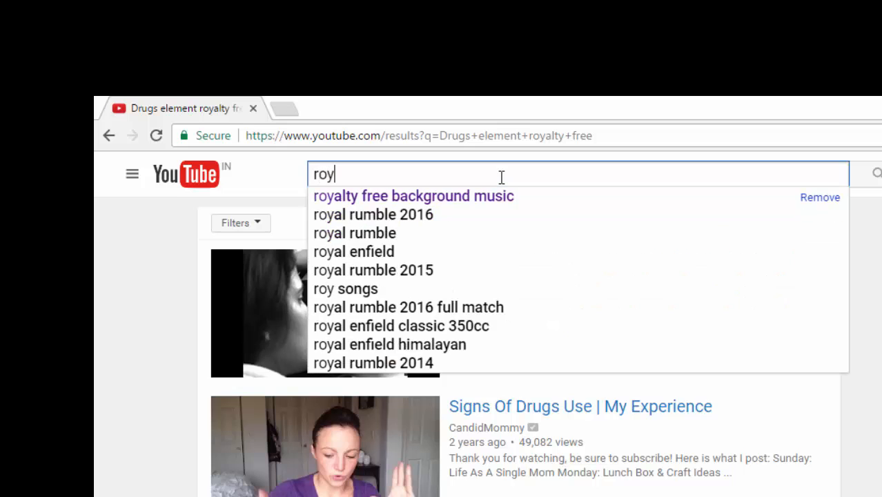
text(l)
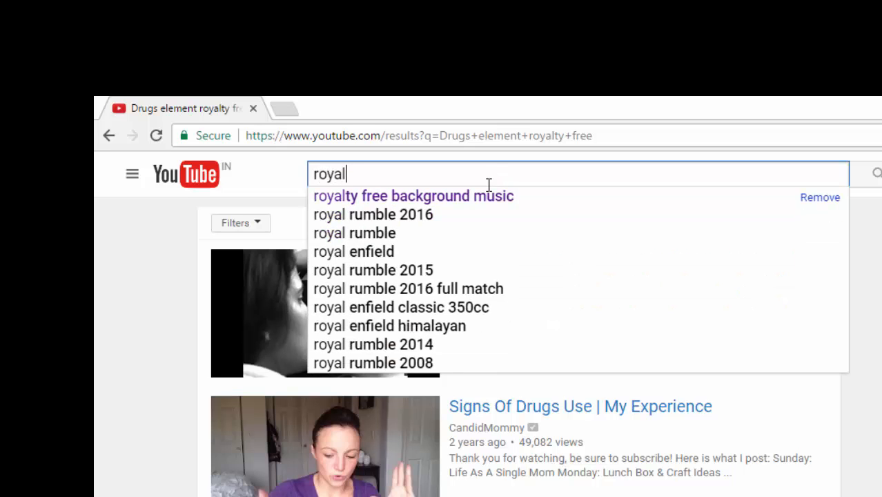
click(413, 195)
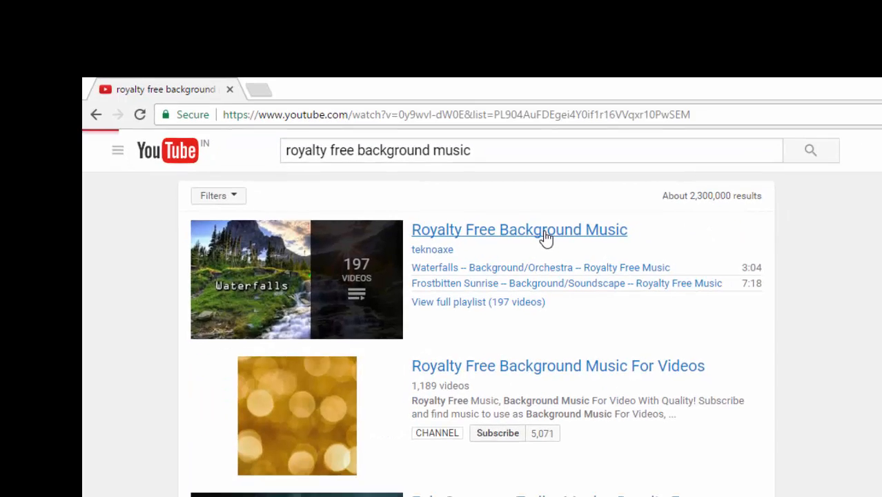
click(519, 230)
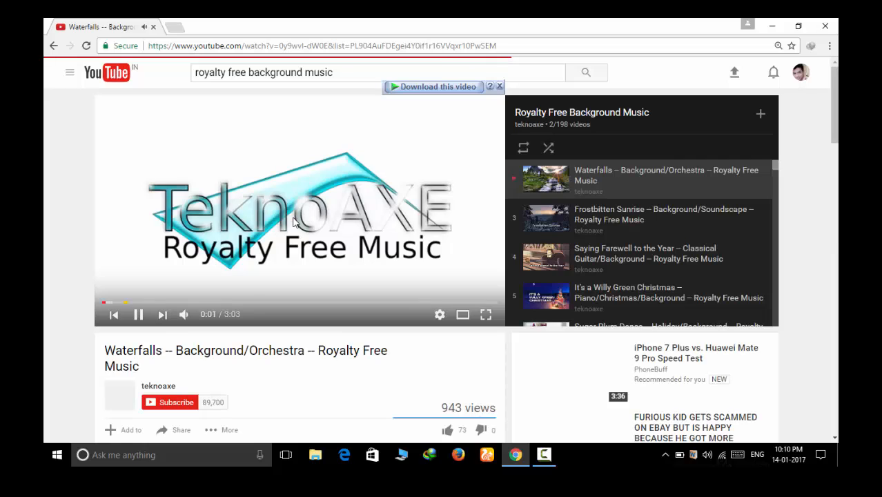
- Pause the Waterfalls track and scroll through the playlist's other songs
click(301, 211)
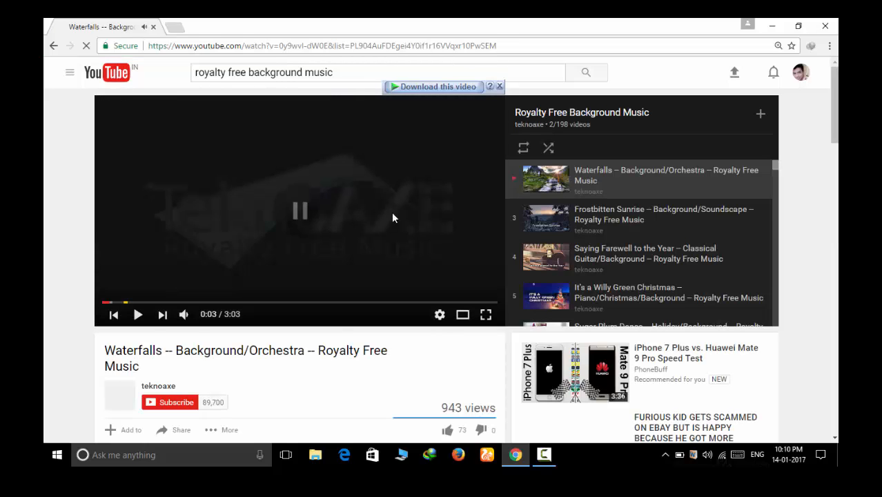
scroll(down, 3)
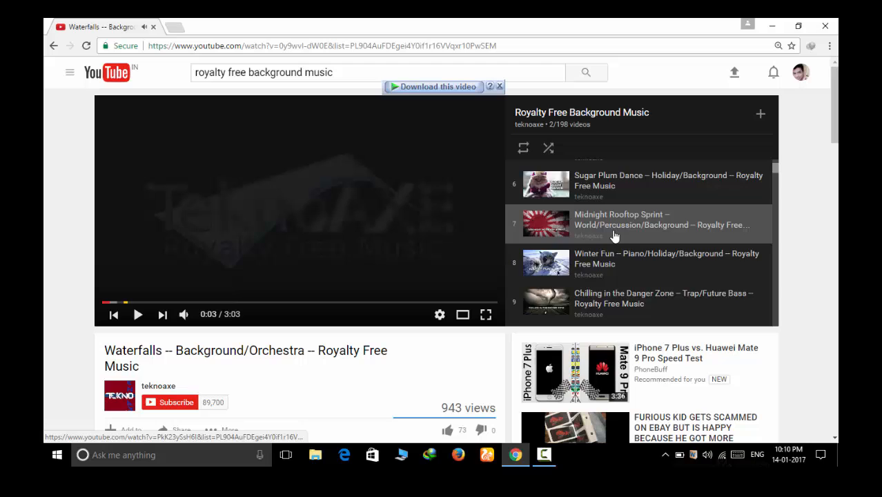
scroll(down, 3)
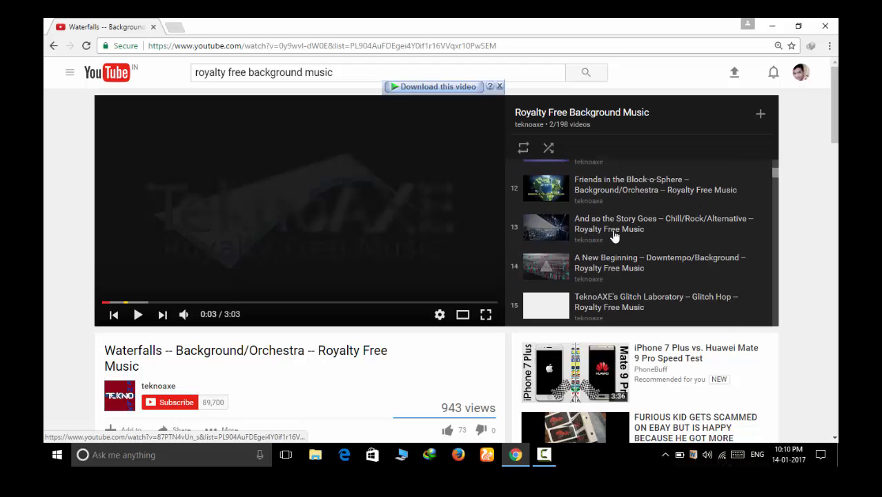
scroll(down, 3)
text(royalty free background music)
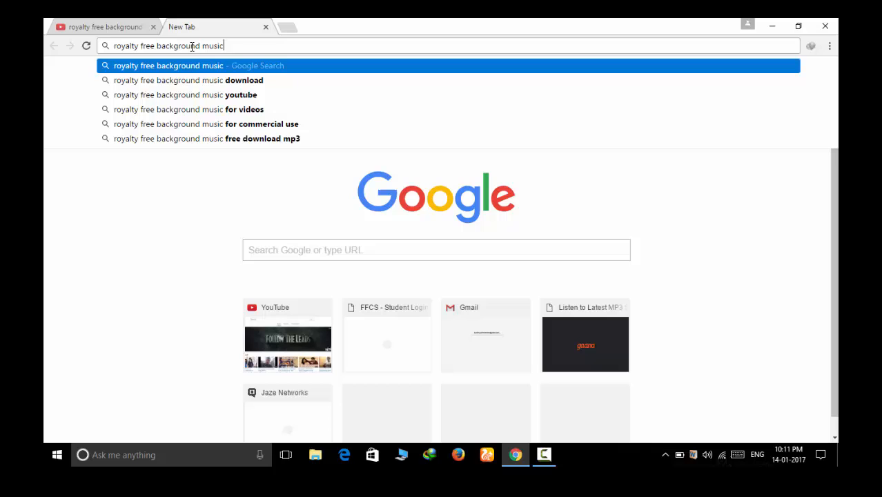
- Run the Google search for 'royalty free background music drug'
key(Return)
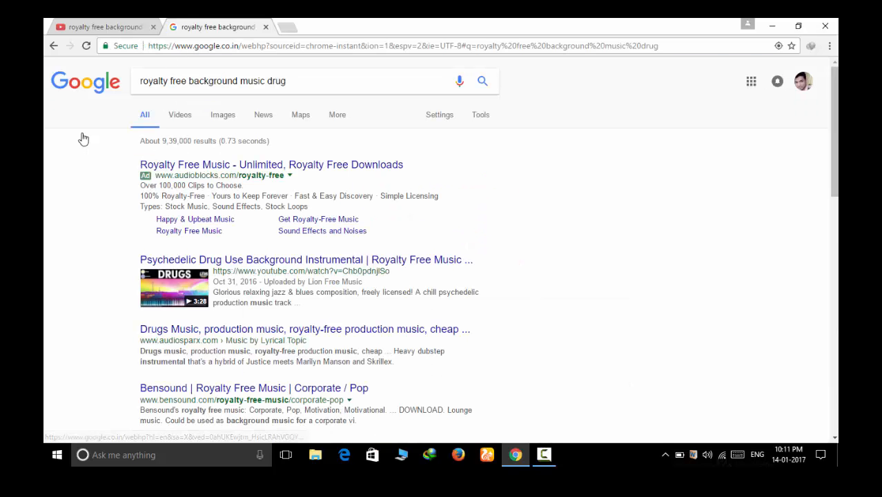
mouse_move(181, 267)
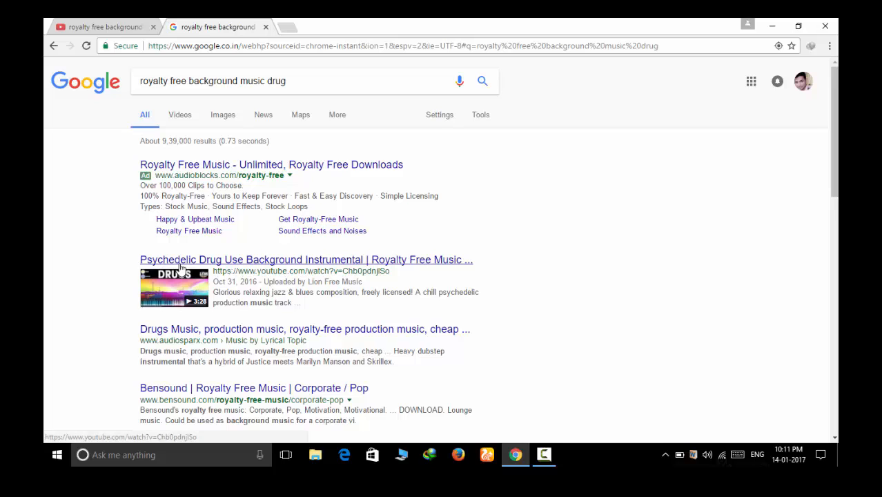
mouse_move(142, 245)
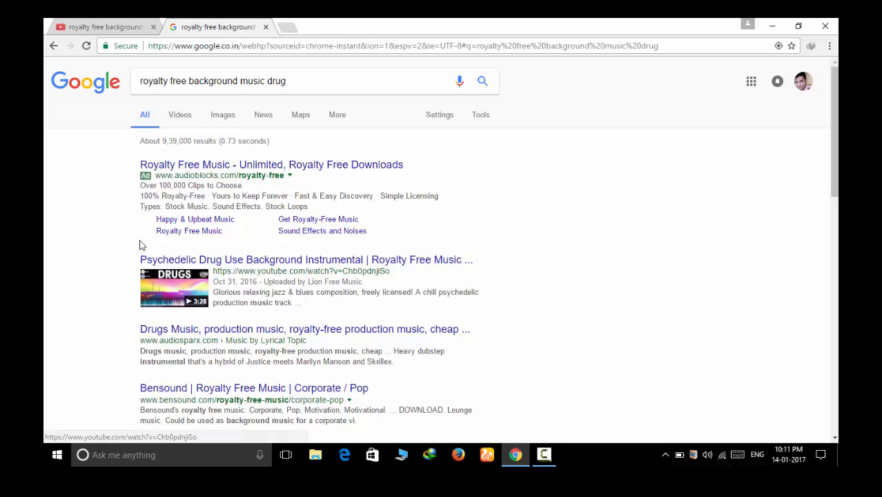
mouse_move(45, 262)
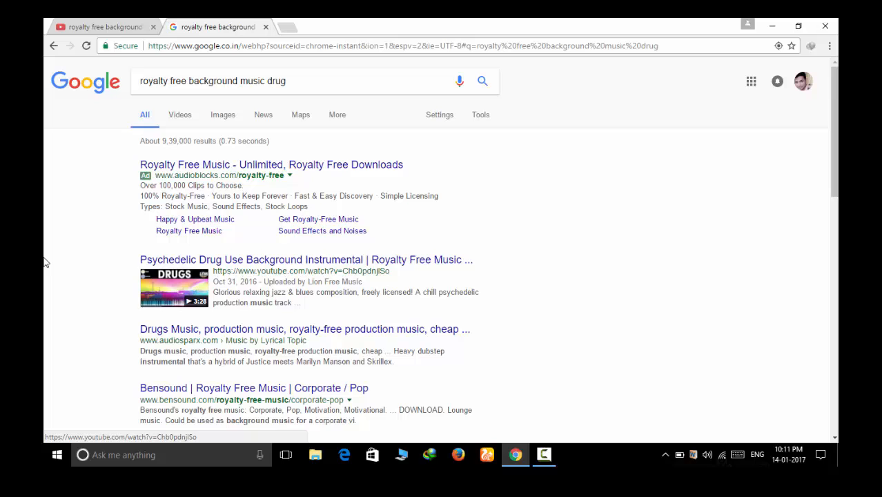
mouse_move(163, 273)
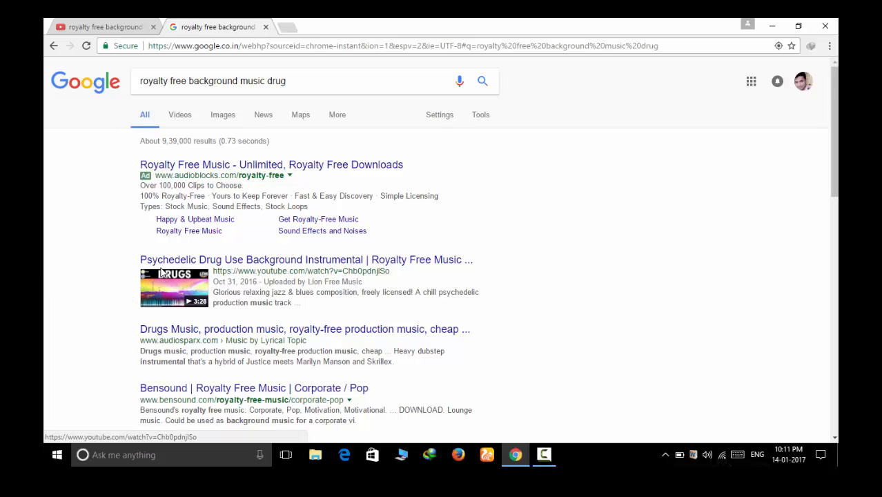
mouse_move(227, 166)
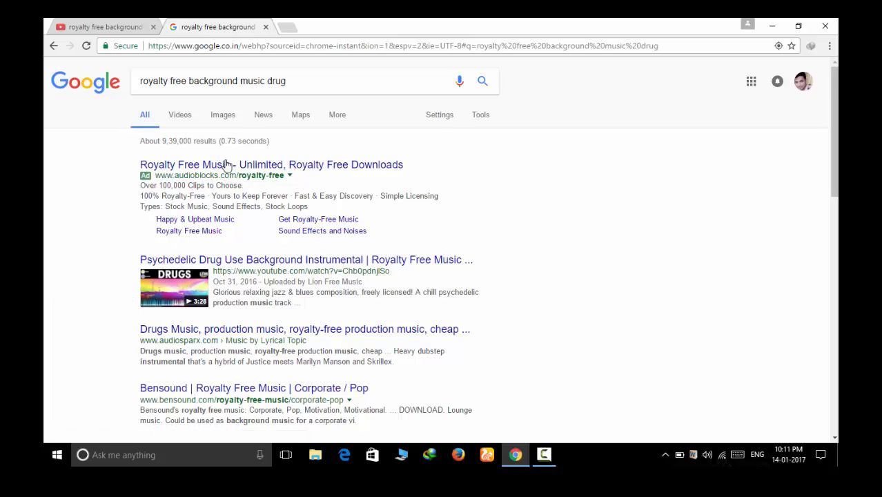